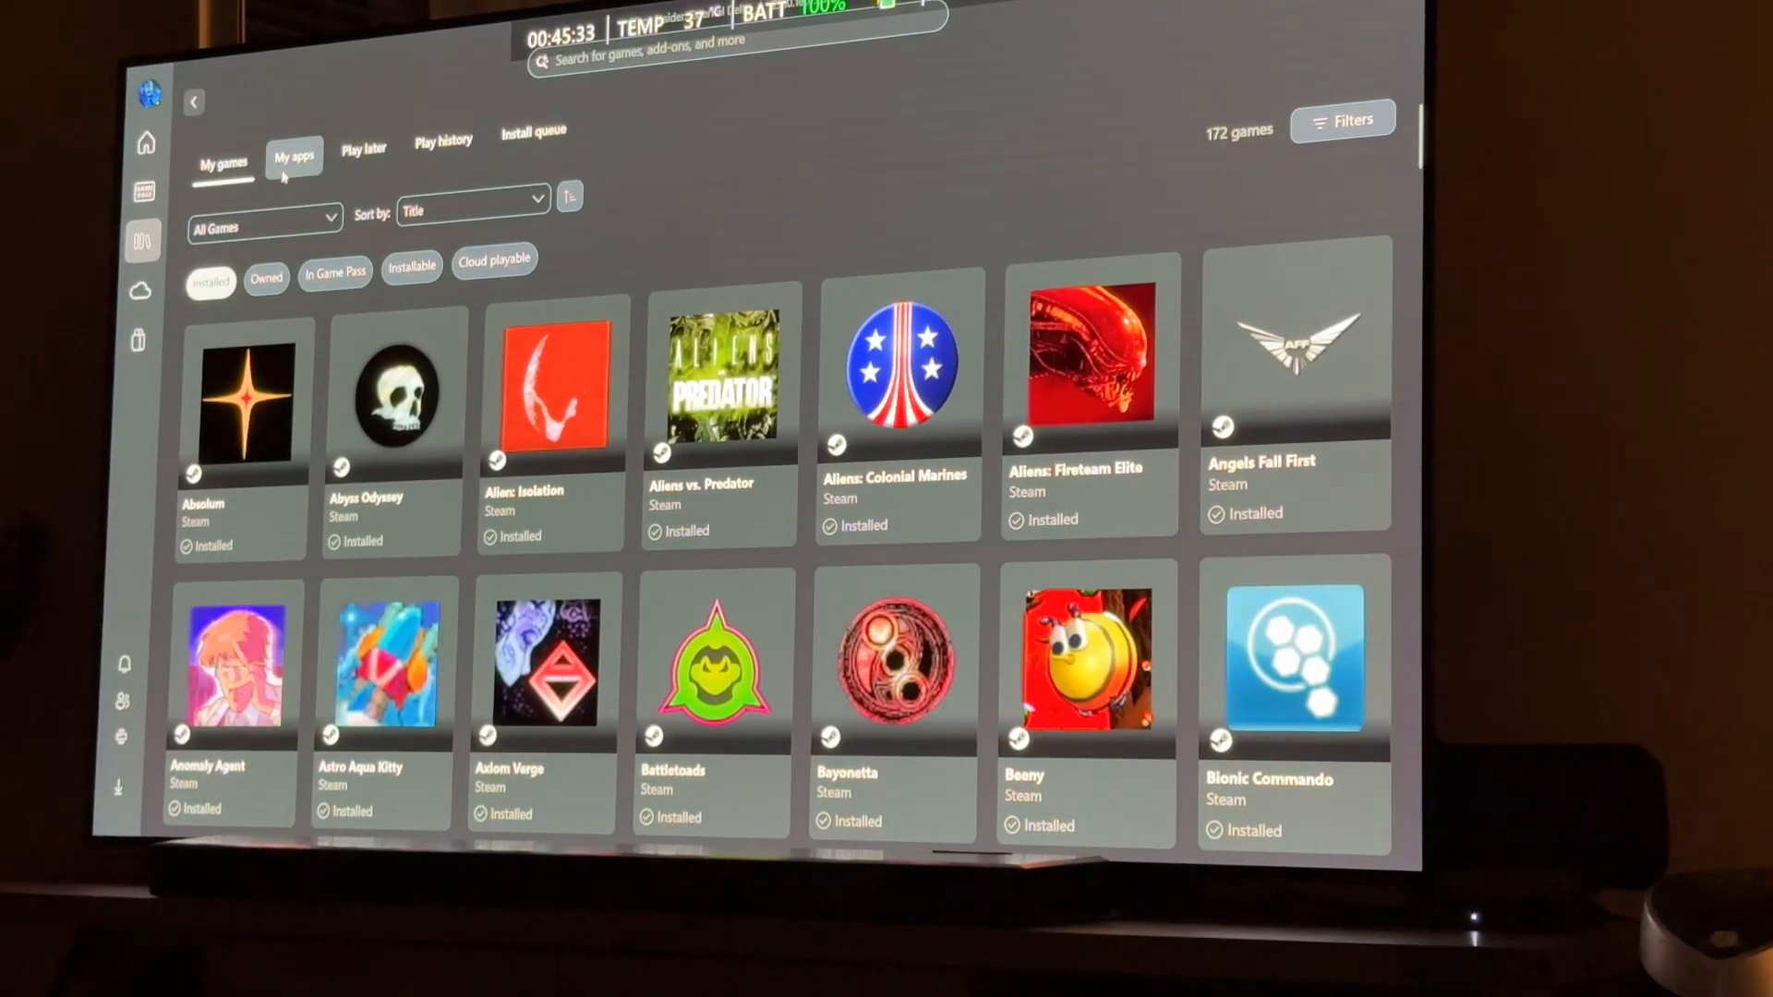
Show the My apps list with Epic Games Store, GOG GALAXY, Microsoft Edge and Steam.
click(294, 159)
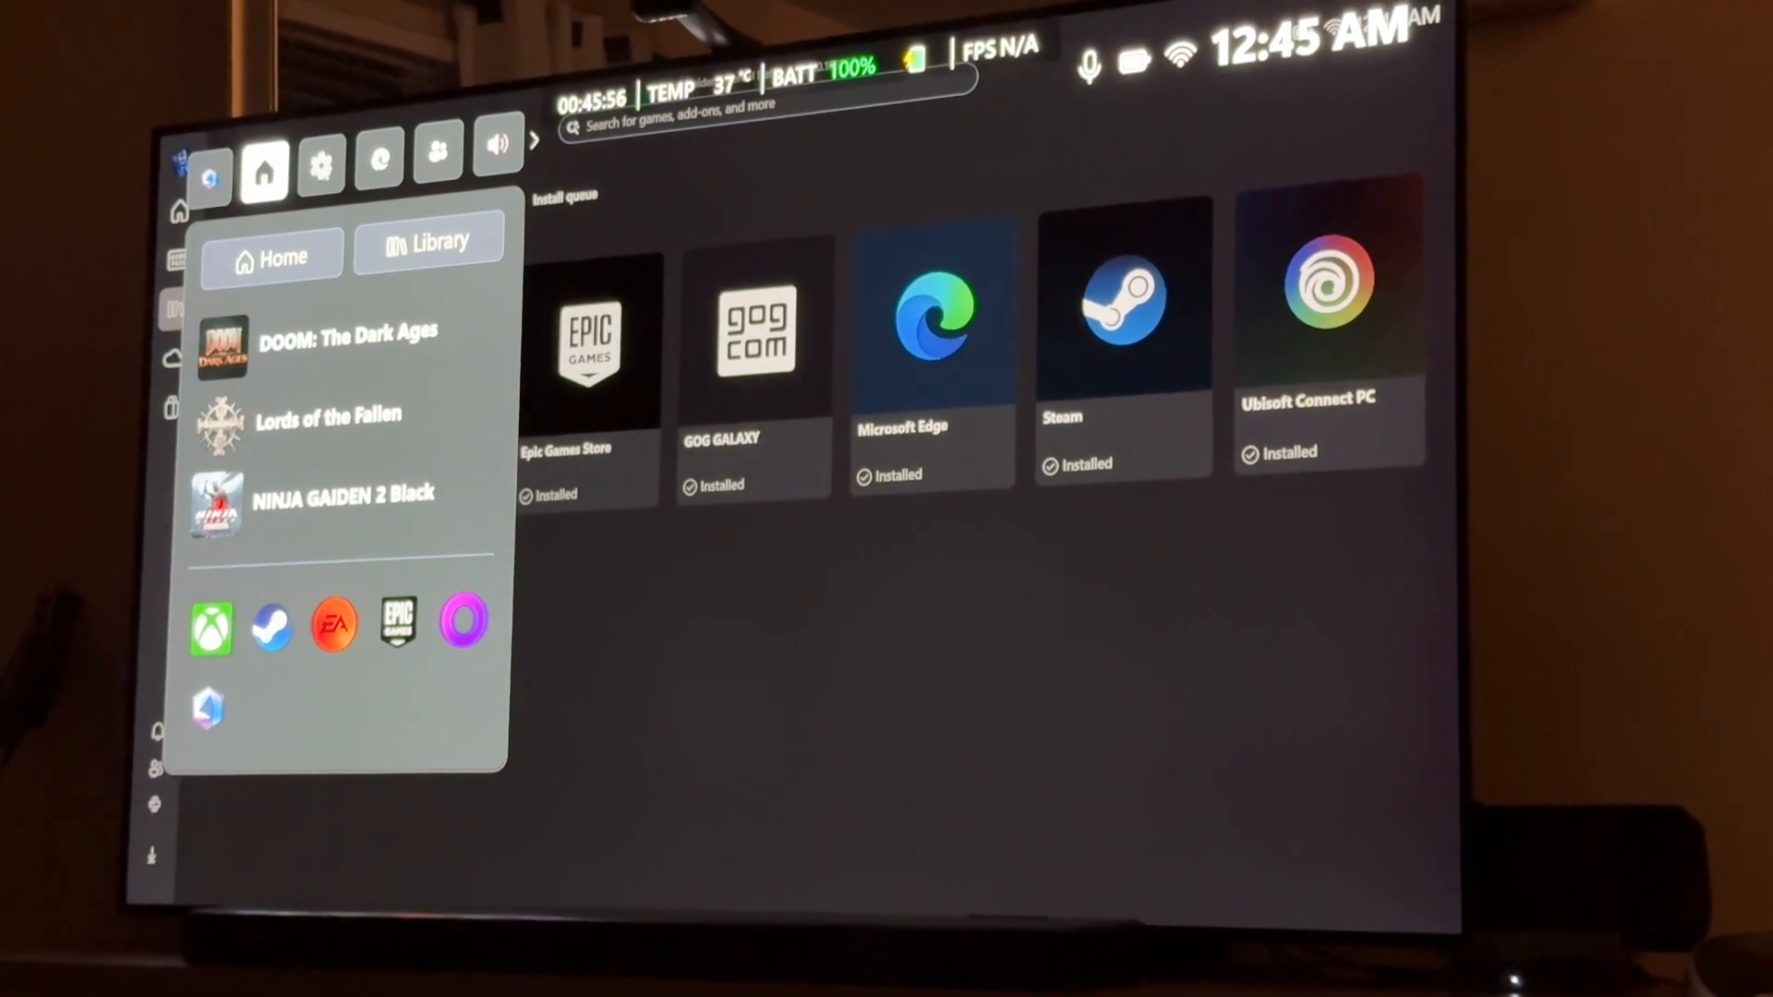
Switch the overlay to Game Bar Settings, then dismiss it back to the My apps library.
click(325, 155)
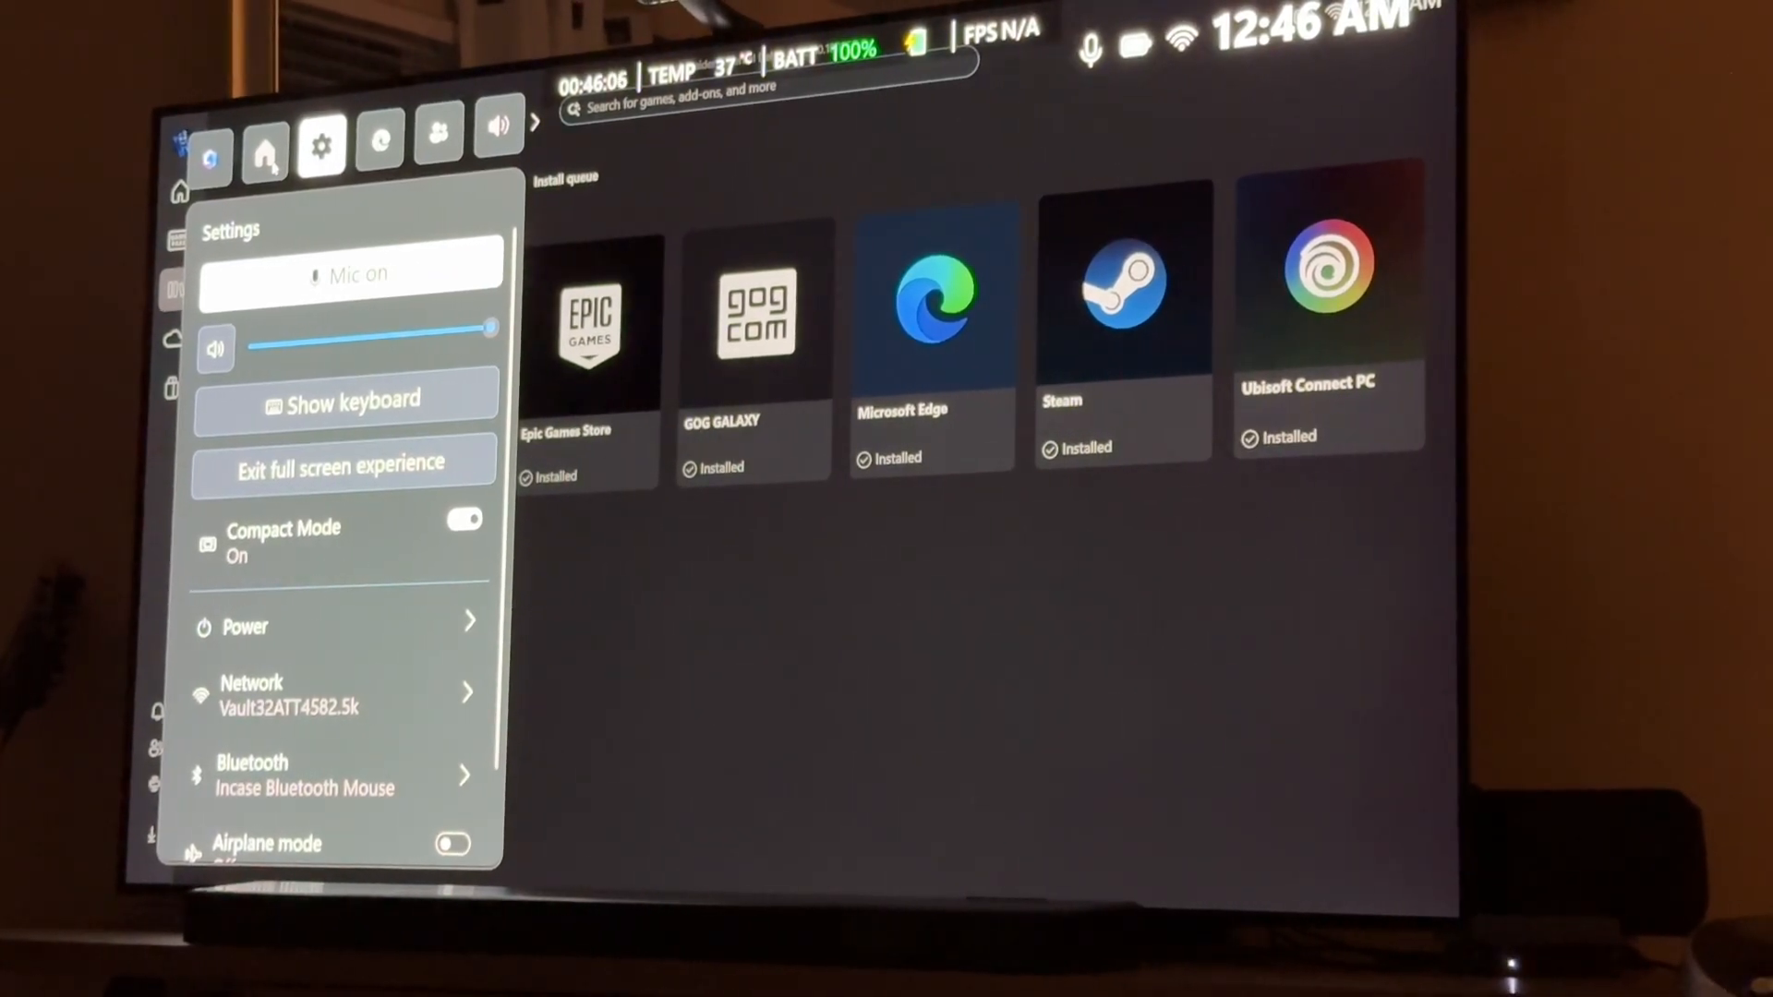
click(262, 159)
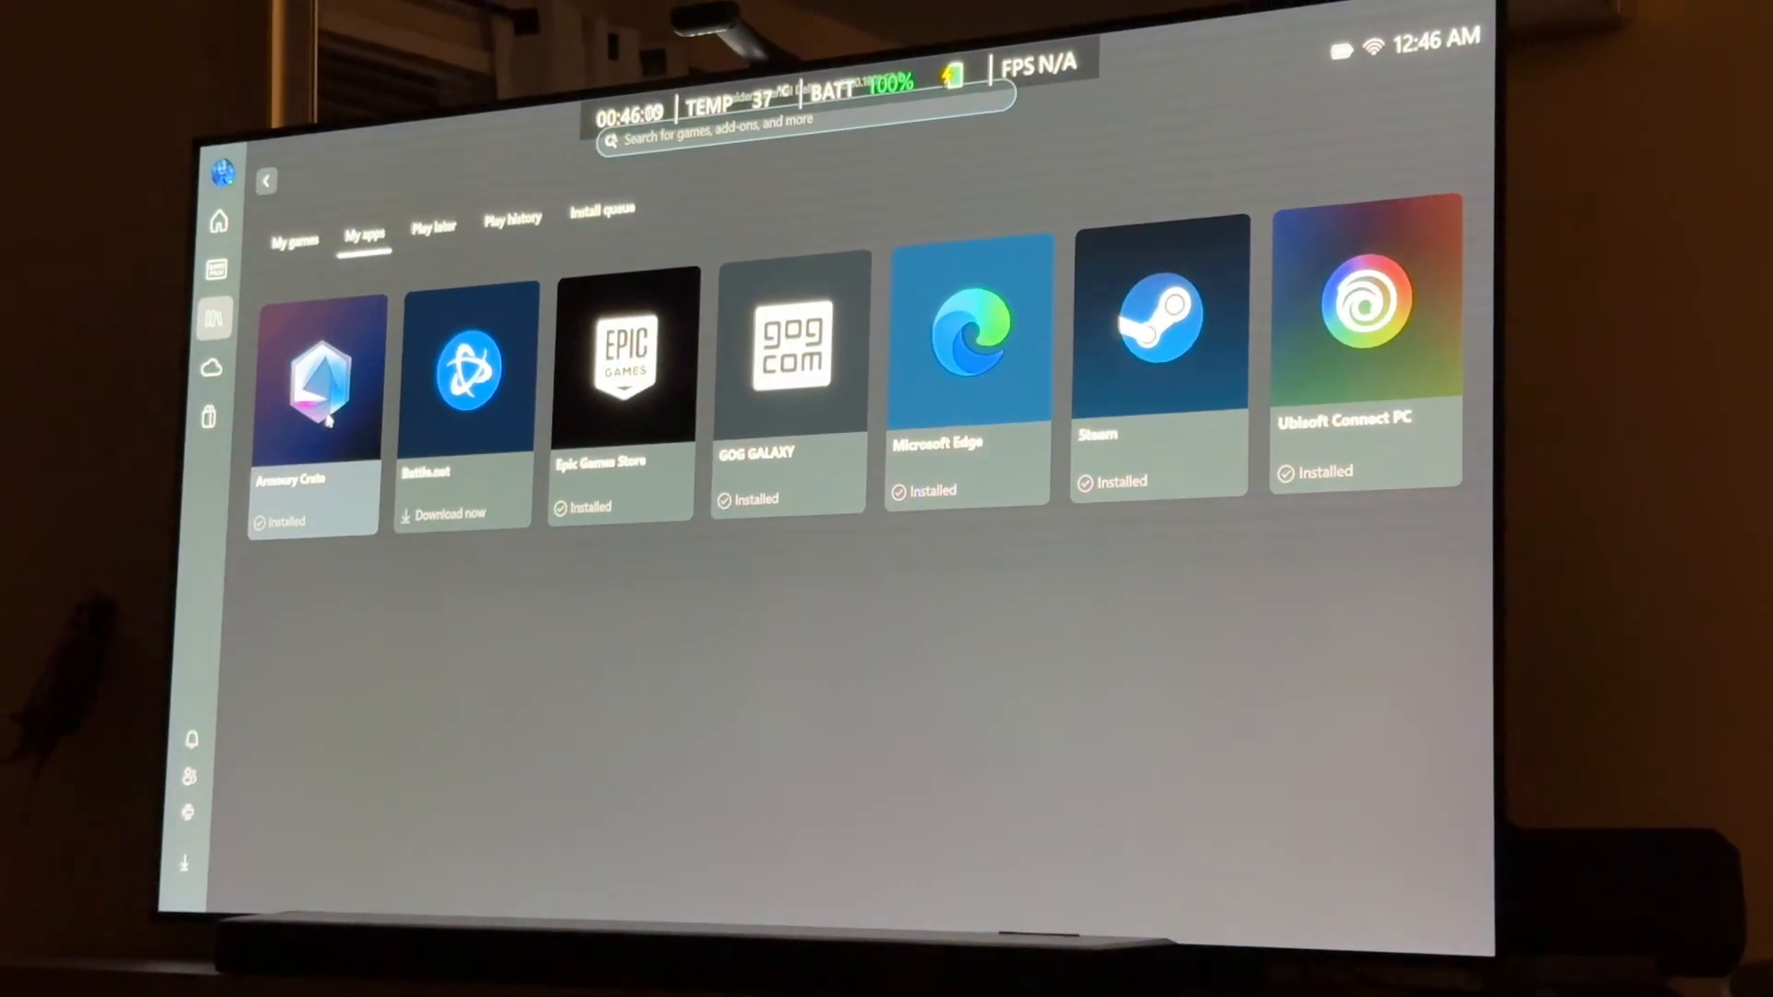
Launch Armoury Crate from My apps, showing its 172-game library.
click(318, 379)
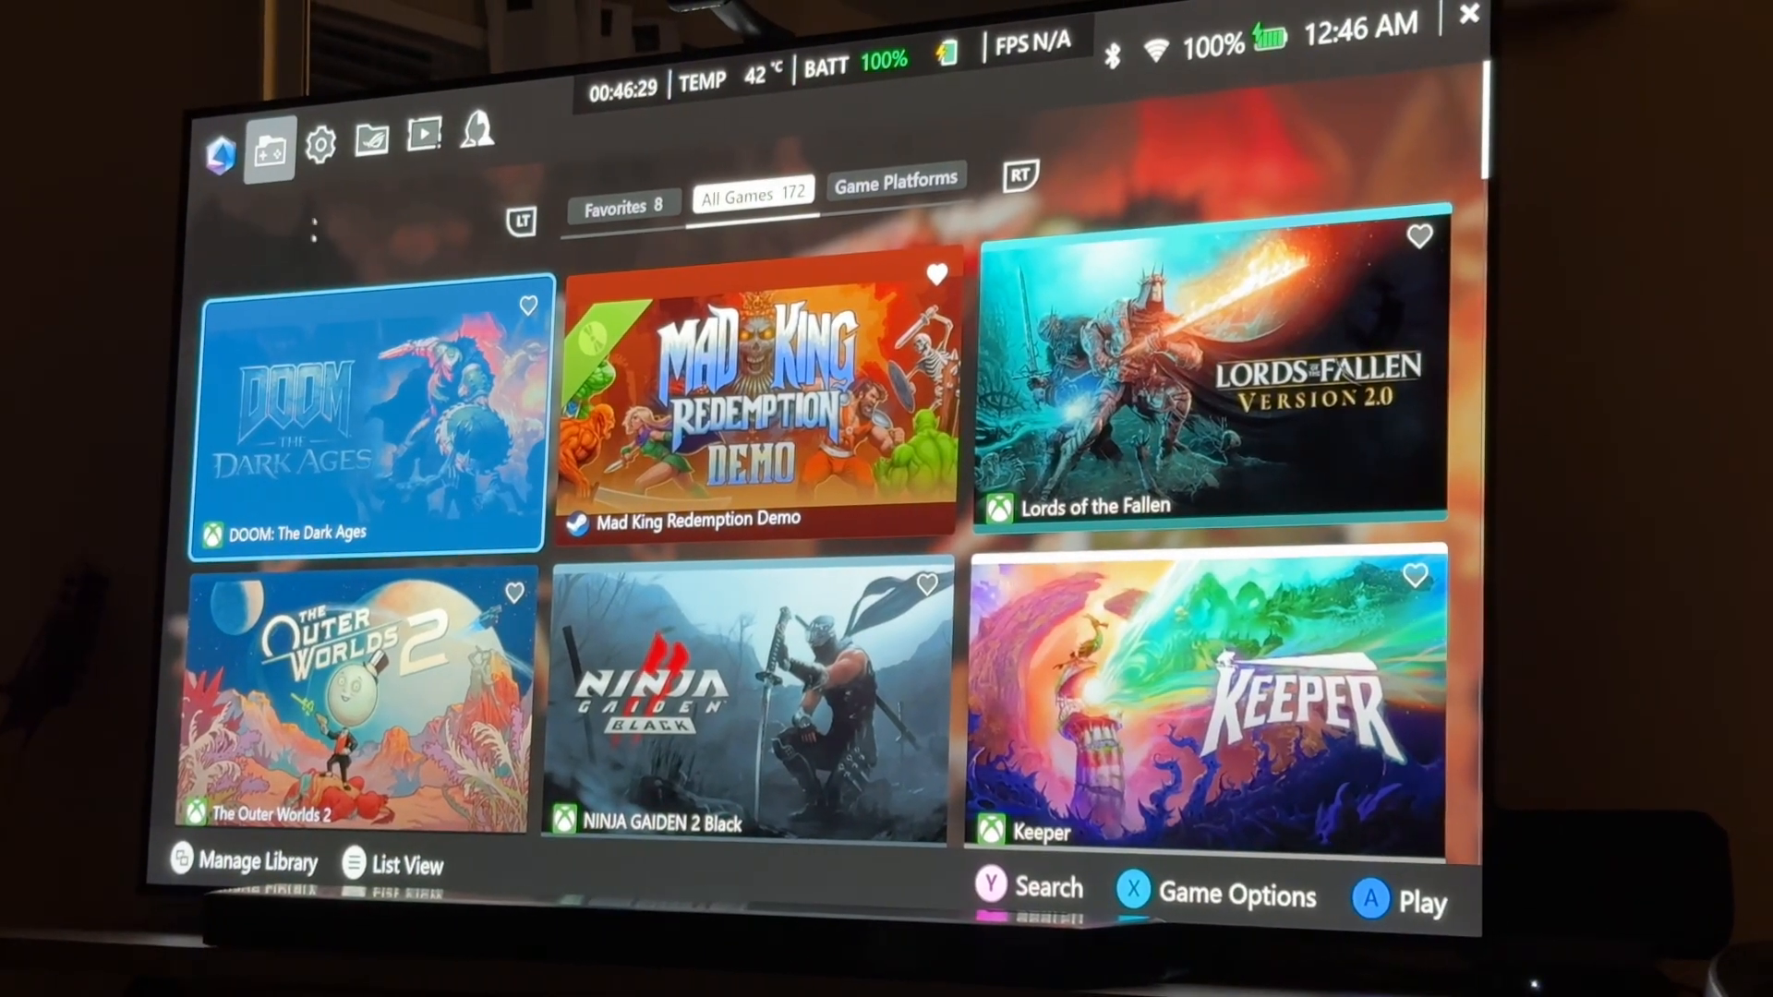
click(321, 153)
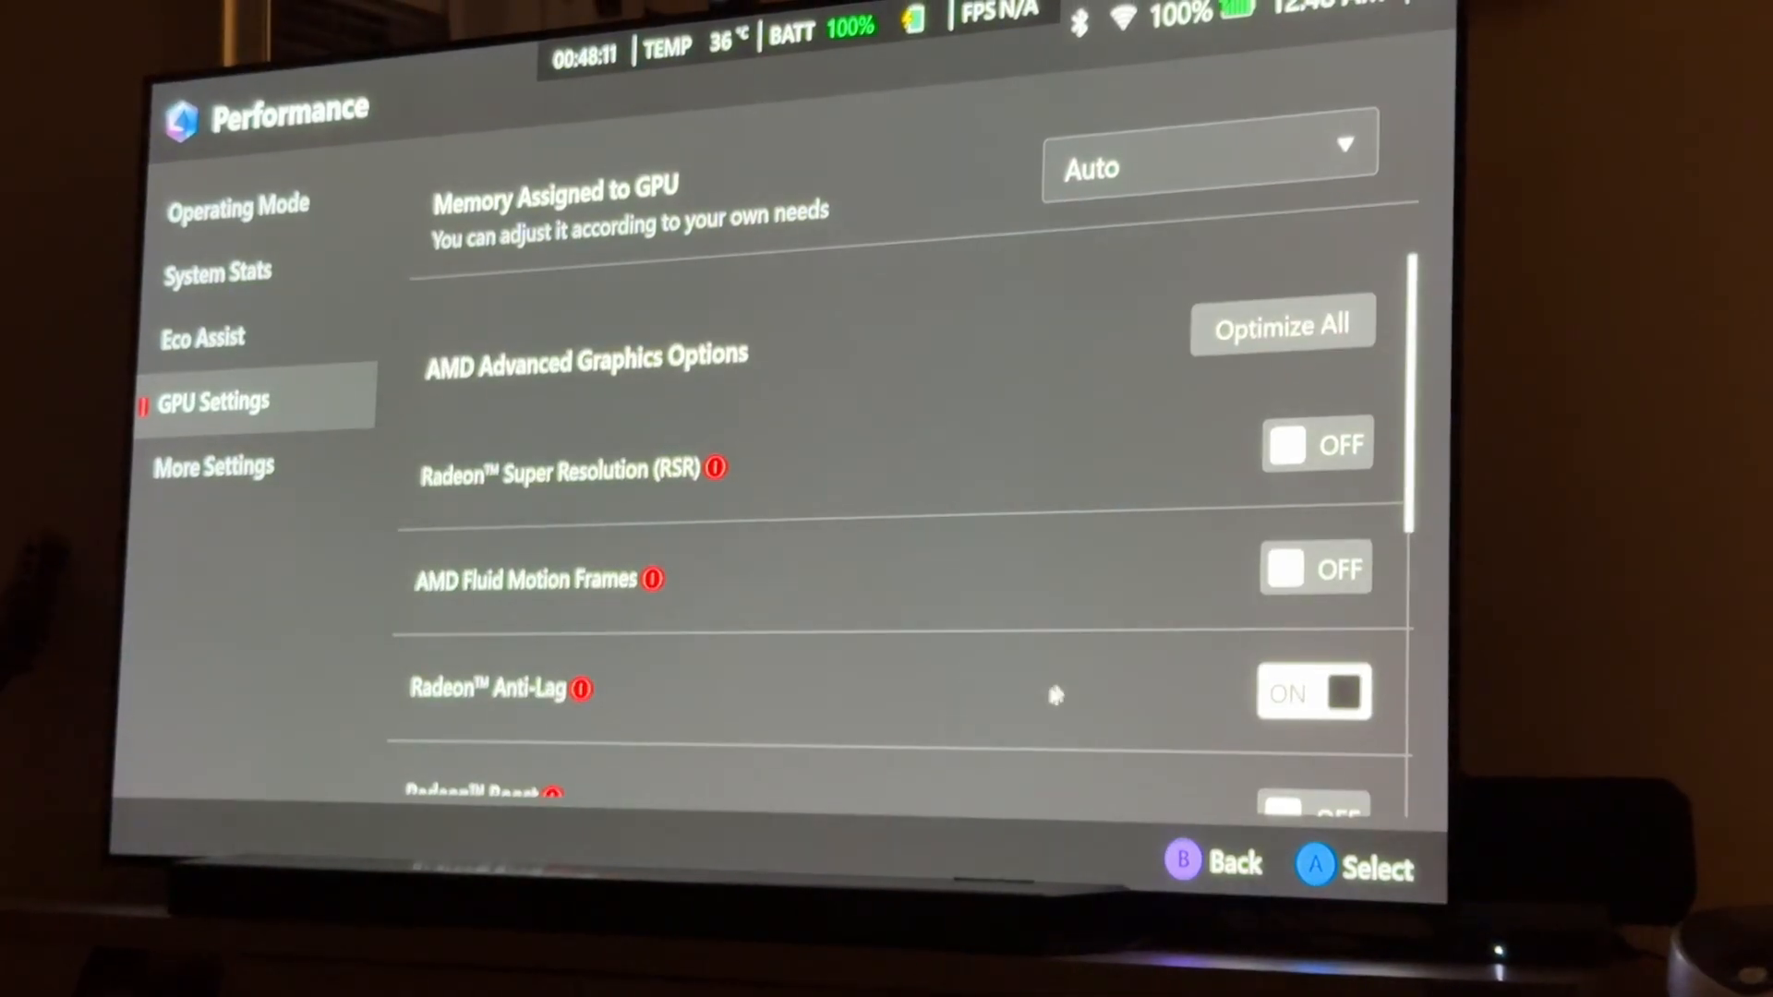
Bring up the Manage Library menu with Sort By, Search, Customize Library and Add Game/App.
click(1207, 165)
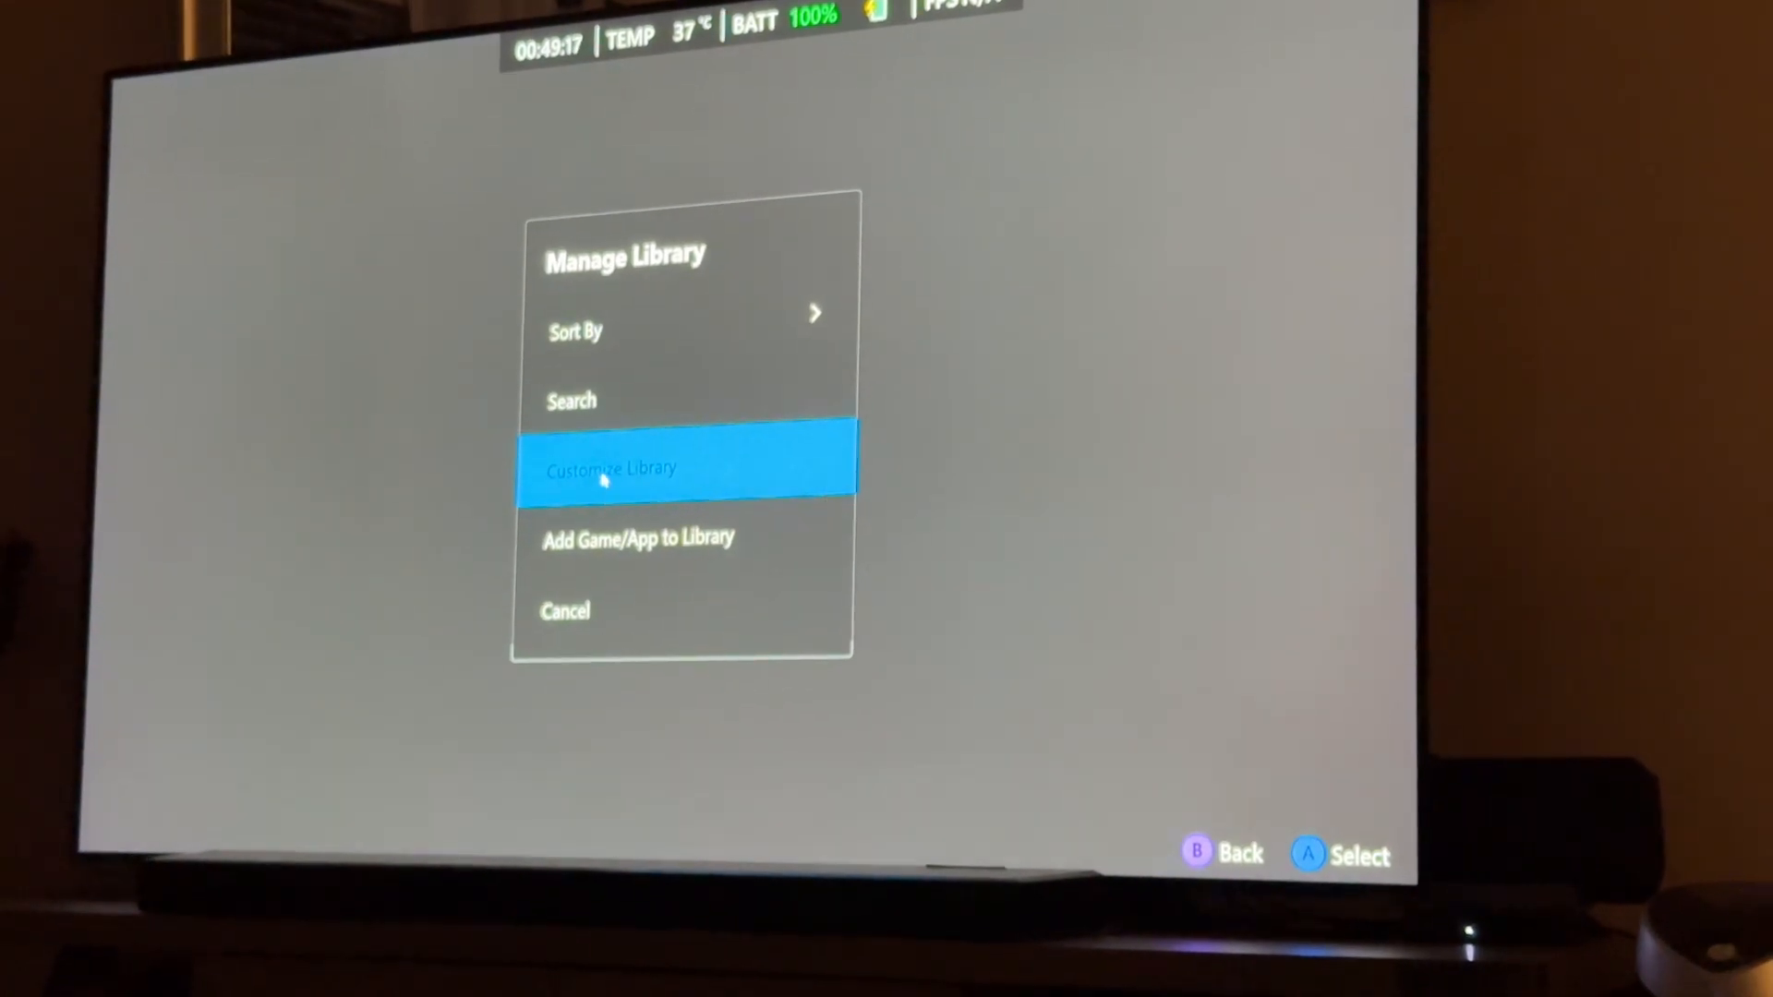
Set the library to Horizontal scrolling, Bottom alignment and cover art size 4.
click(610, 469)
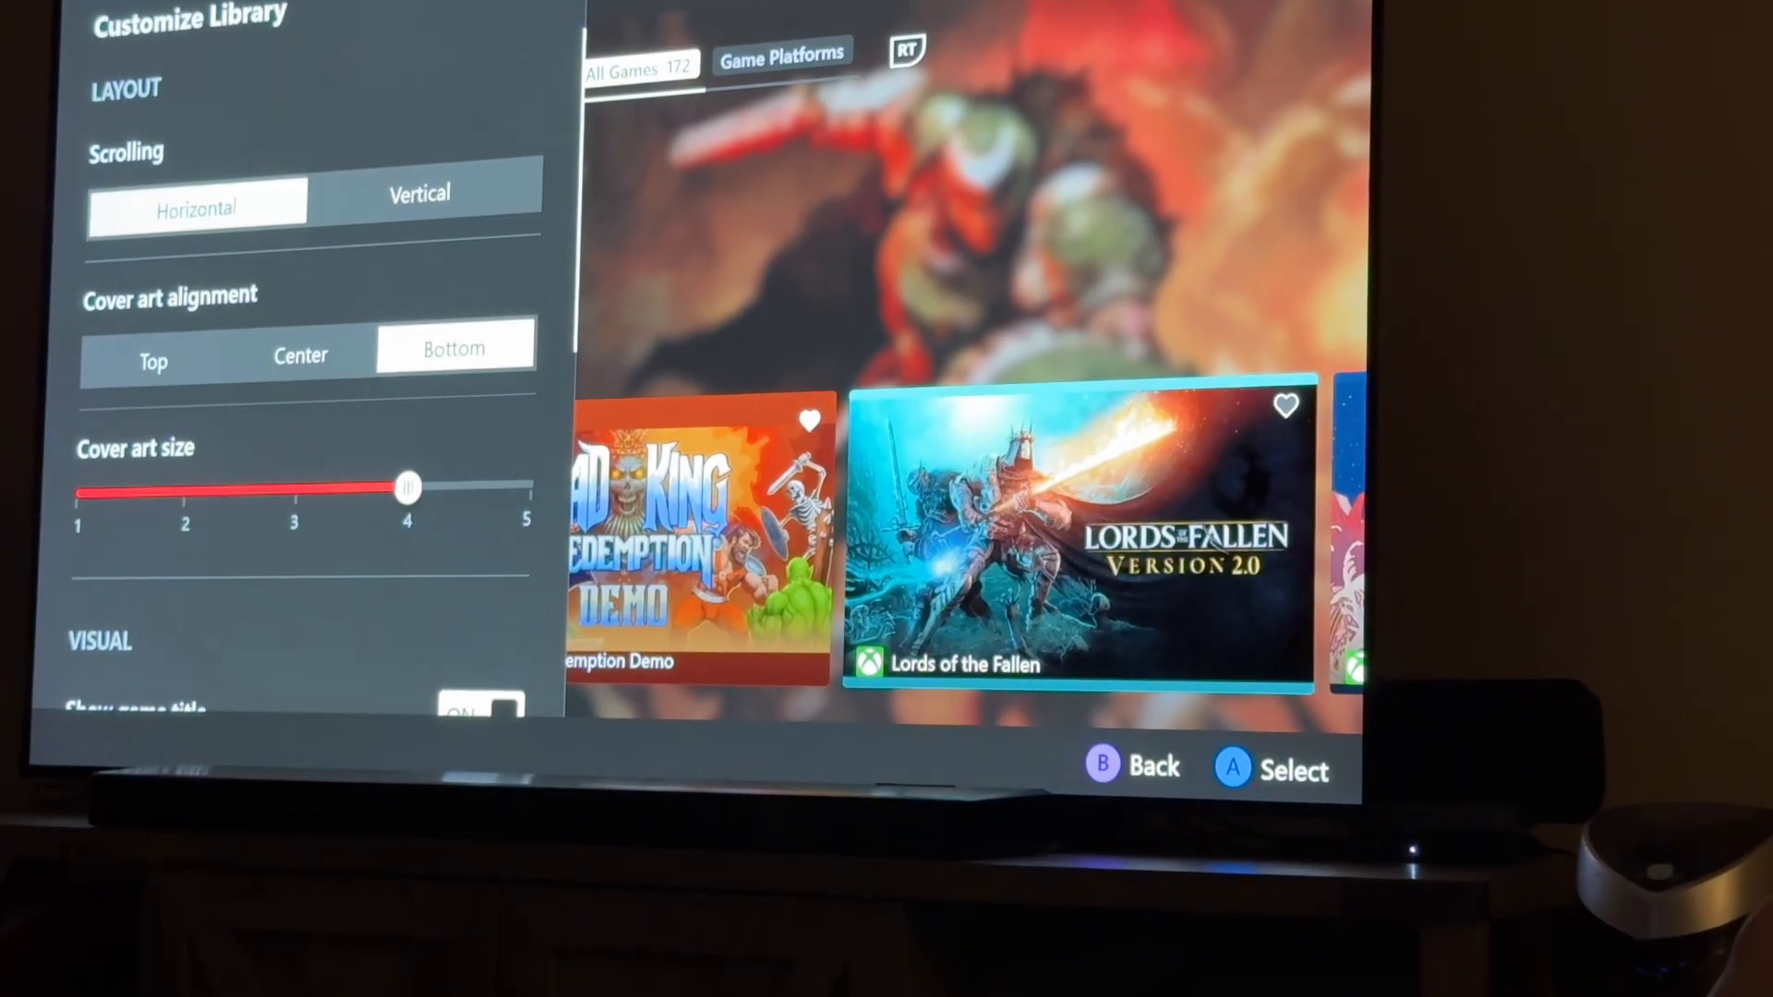
click(299, 353)
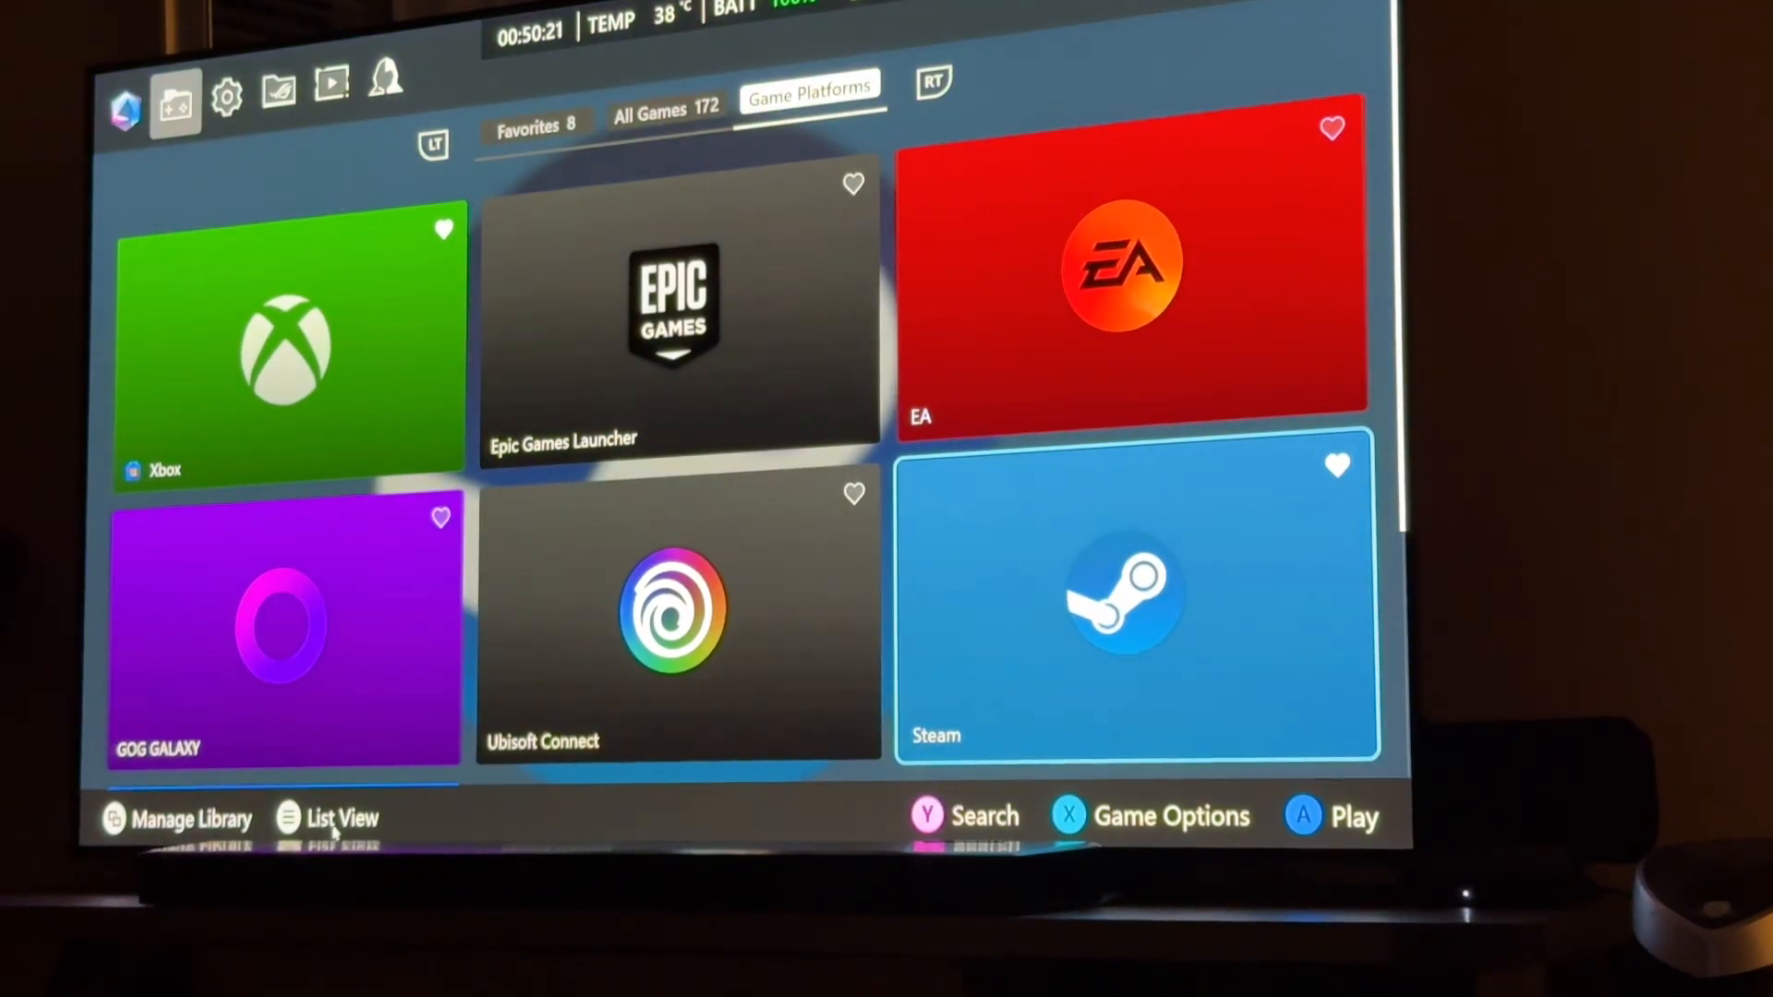
From Manage Library, start Add Game/App to Library and cancel without adding anything.
click(181, 816)
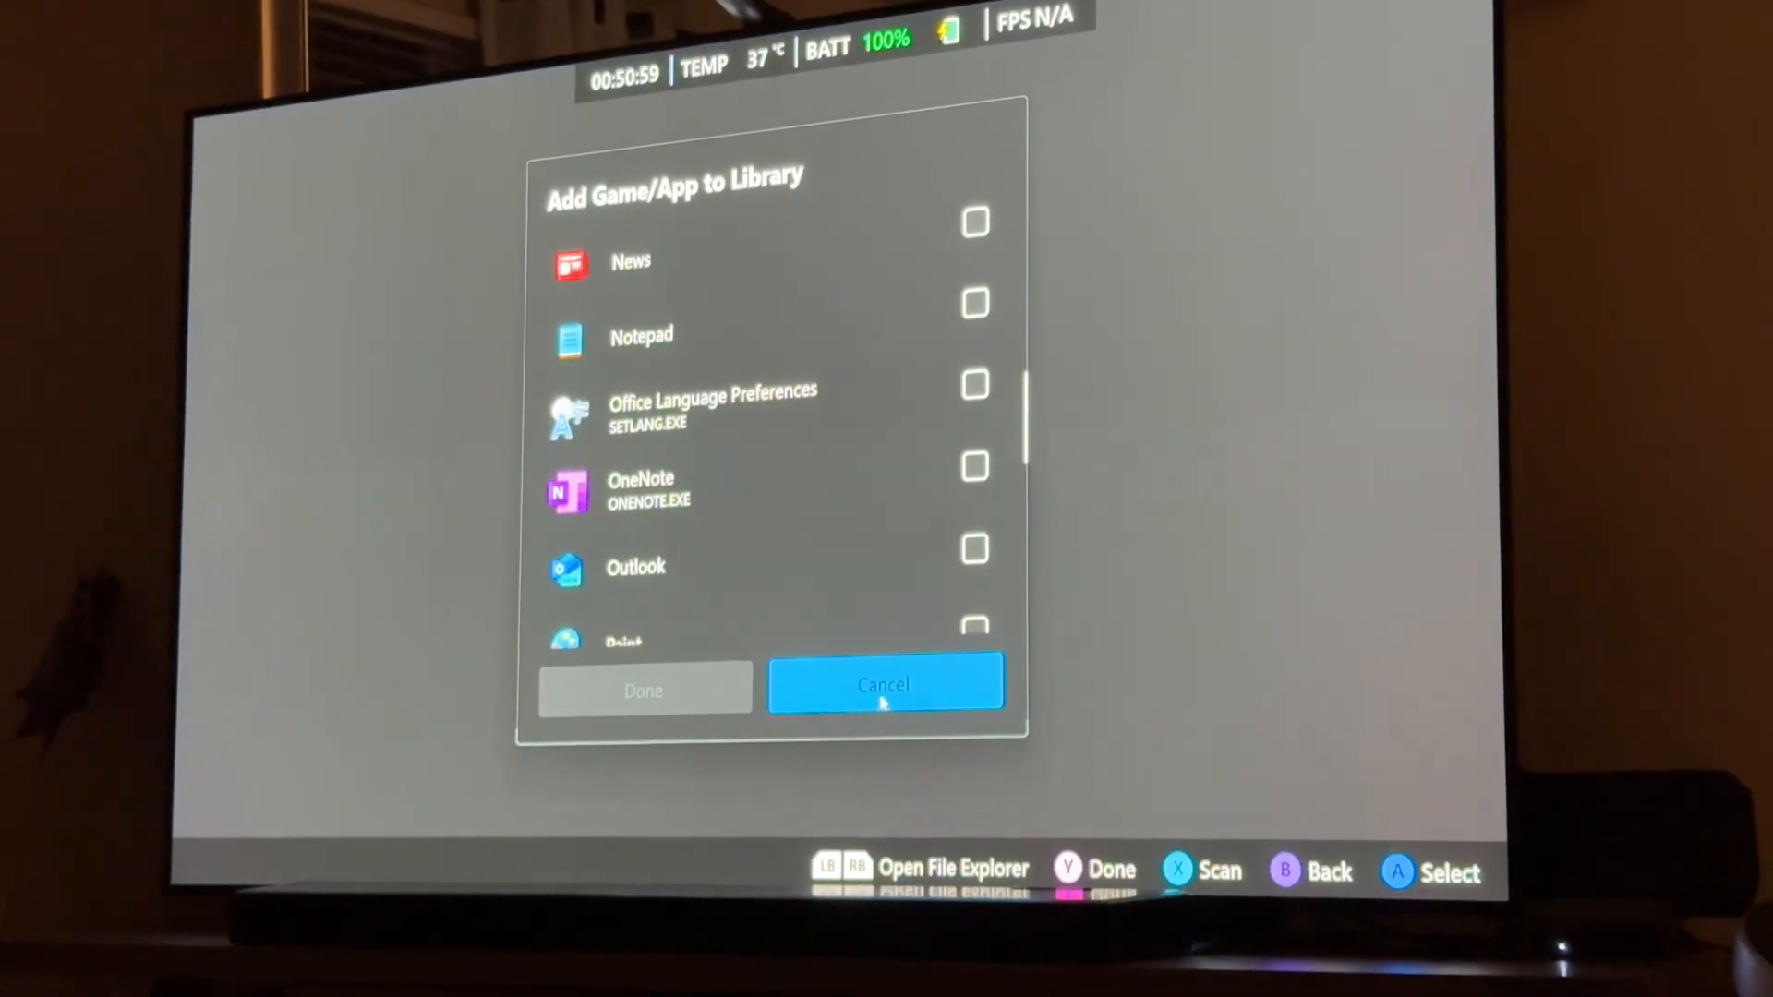
click(887, 684)
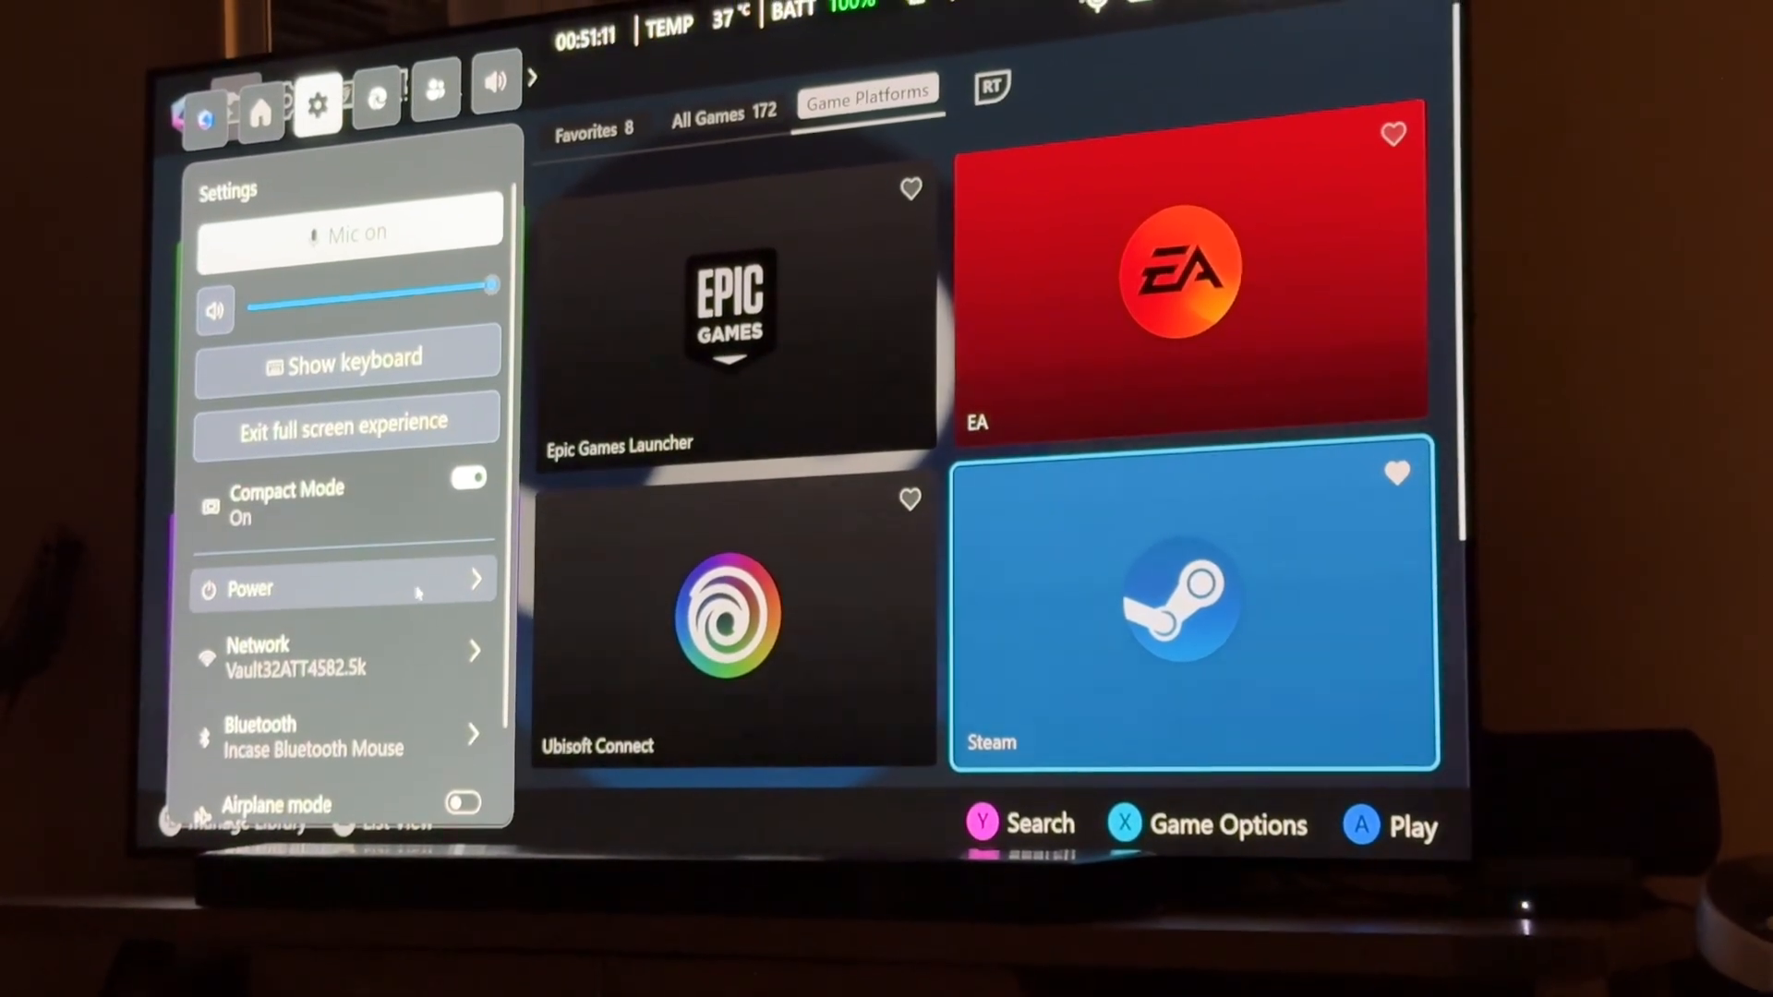
Choose Power in Game Bar Settings and restart the device.
click(250, 589)
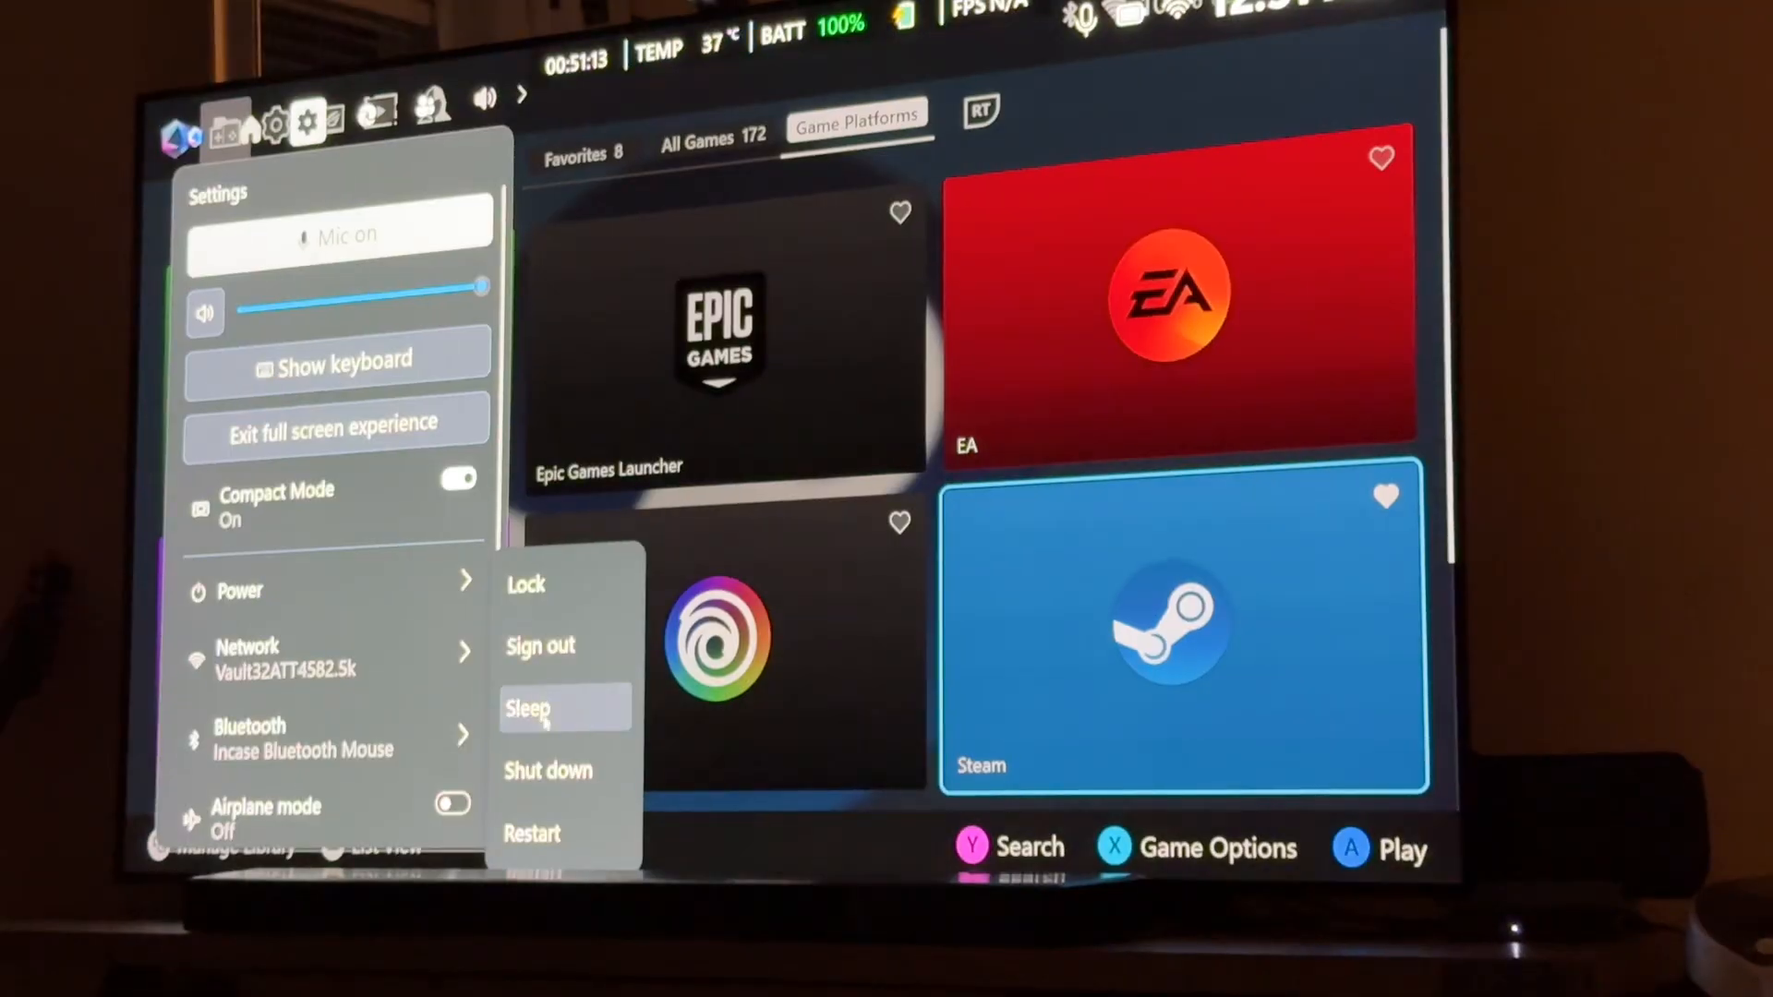
click(532, 833)
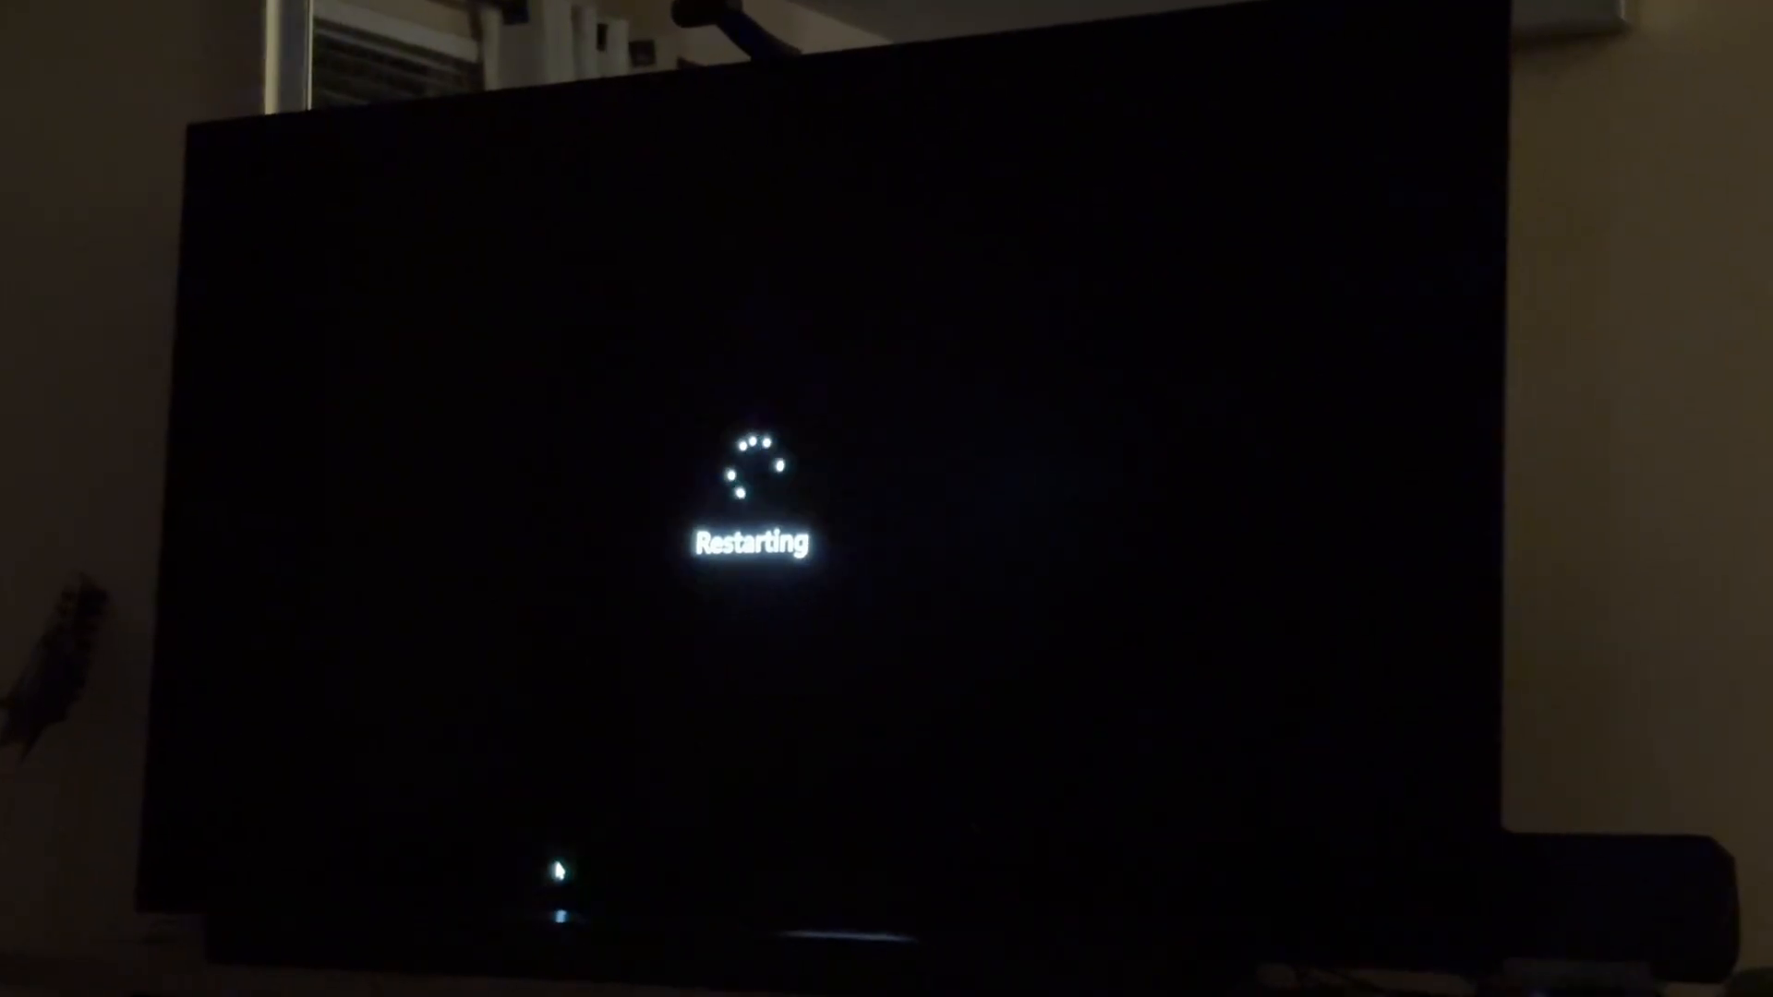